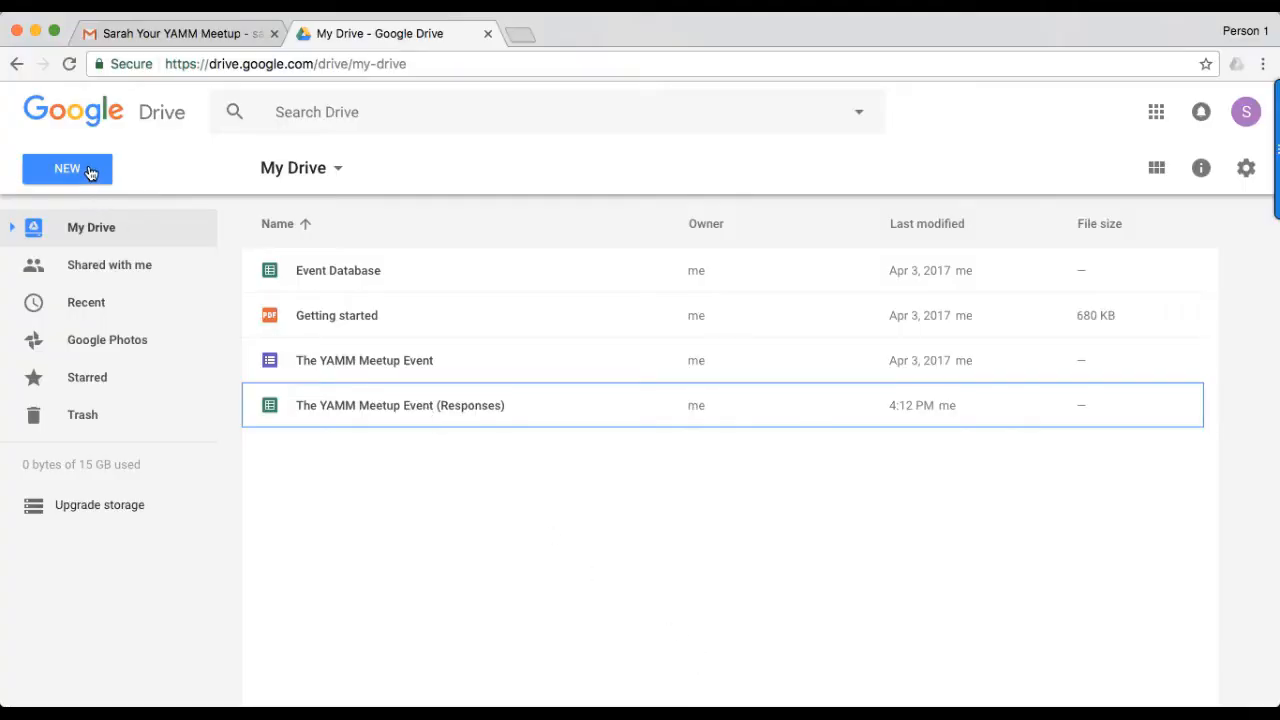
Step: Open The YAMM Meetup Event (Responses) spreadsheet
click(67, 168)
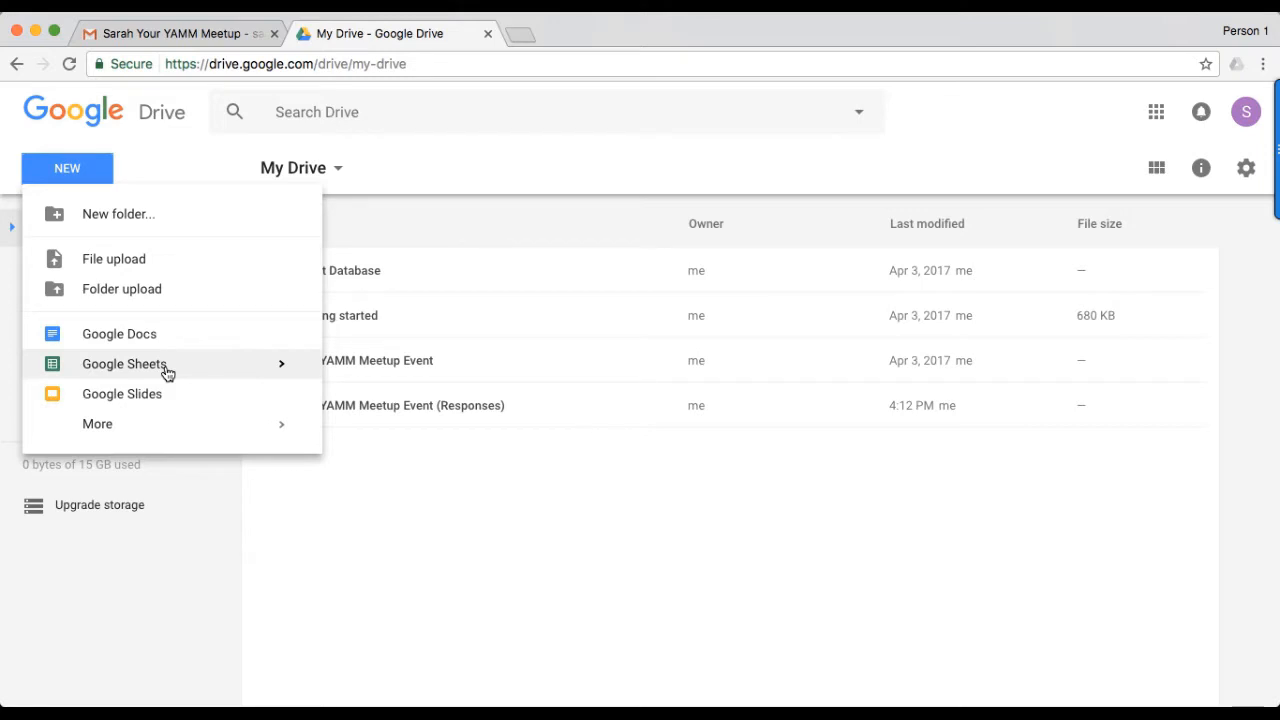
mouse_move(159, 156)
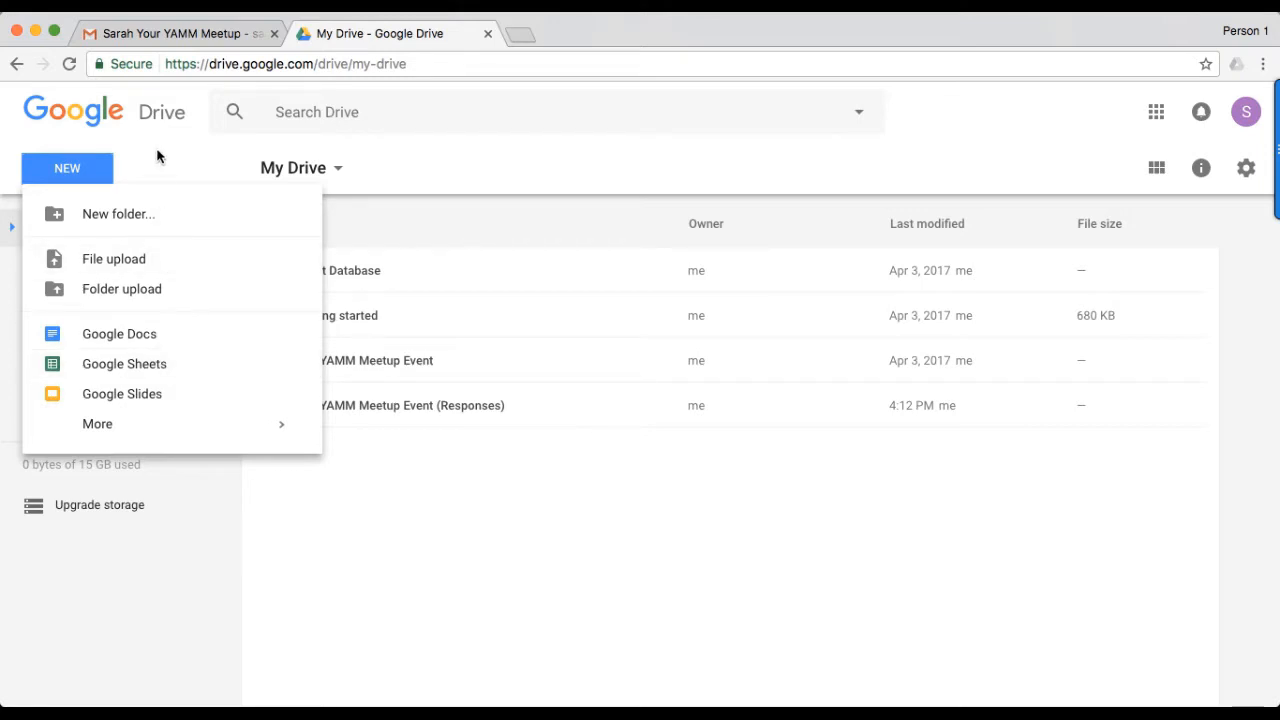
click(400, 405)
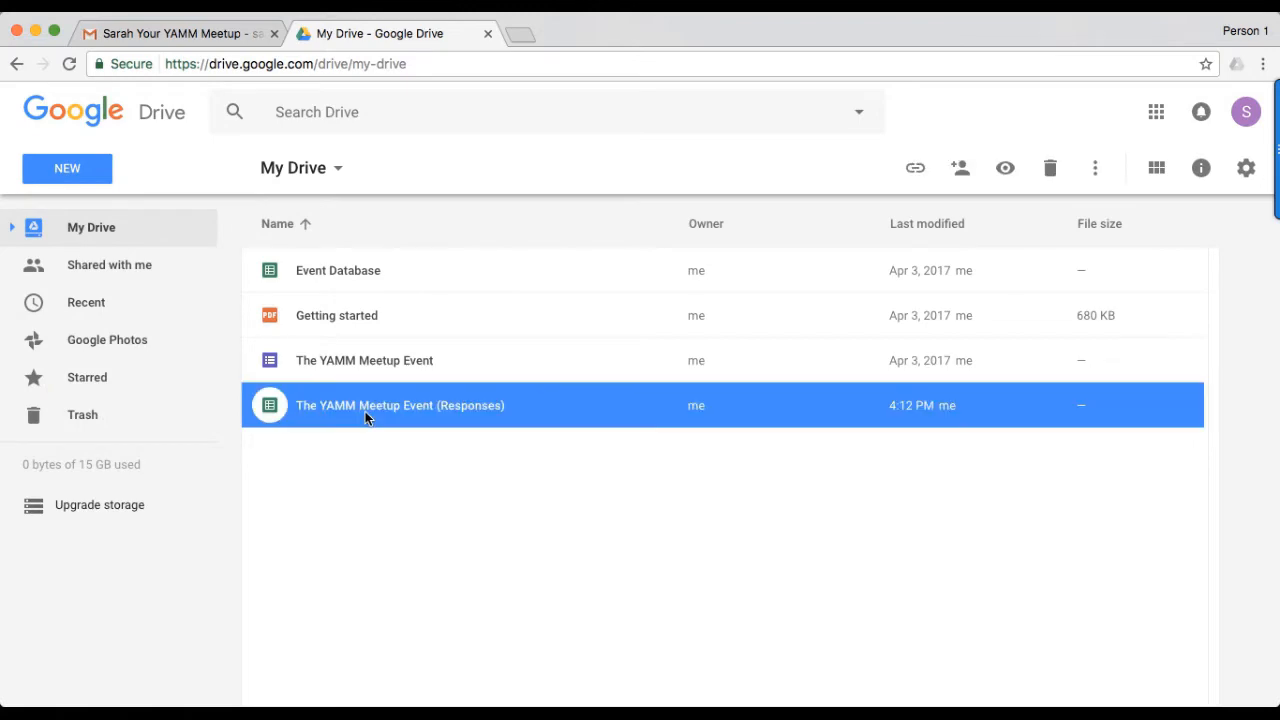
double_click(400, 405)
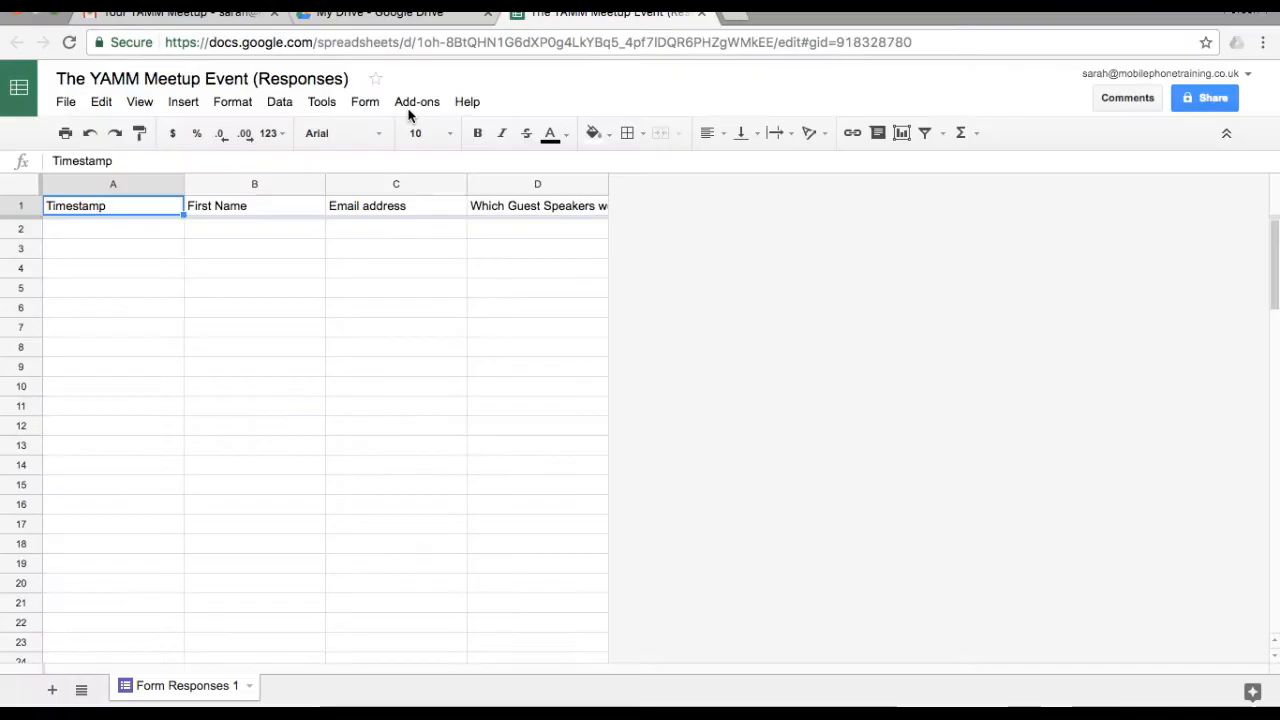
Step: Search the add-ons store for 'yet another mail'
click(417, 101)
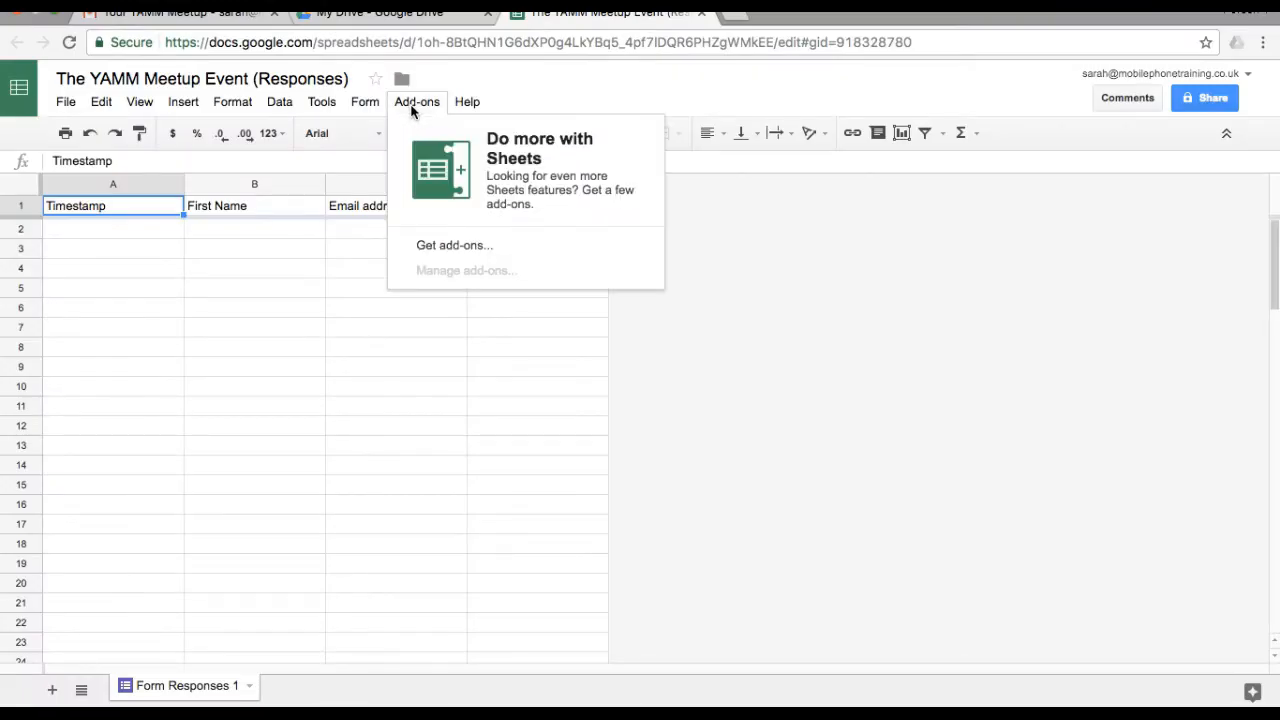
click(454, 245)
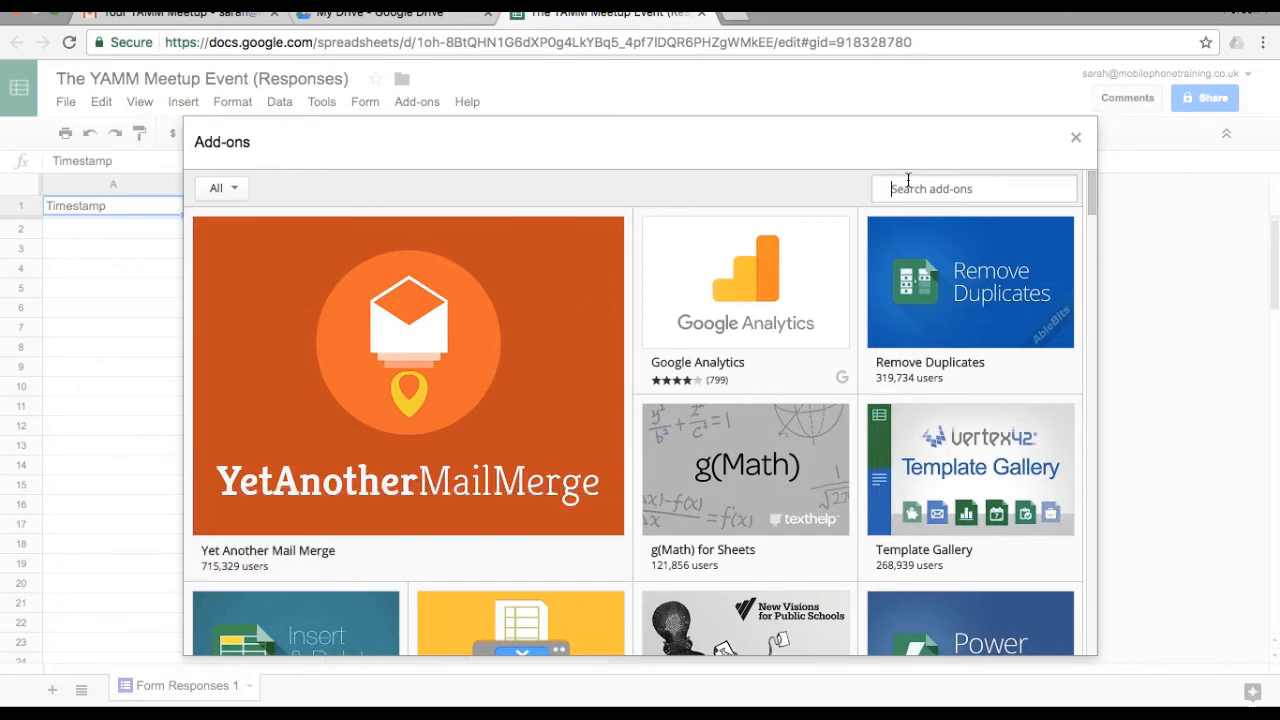
text(yet another mail merge)
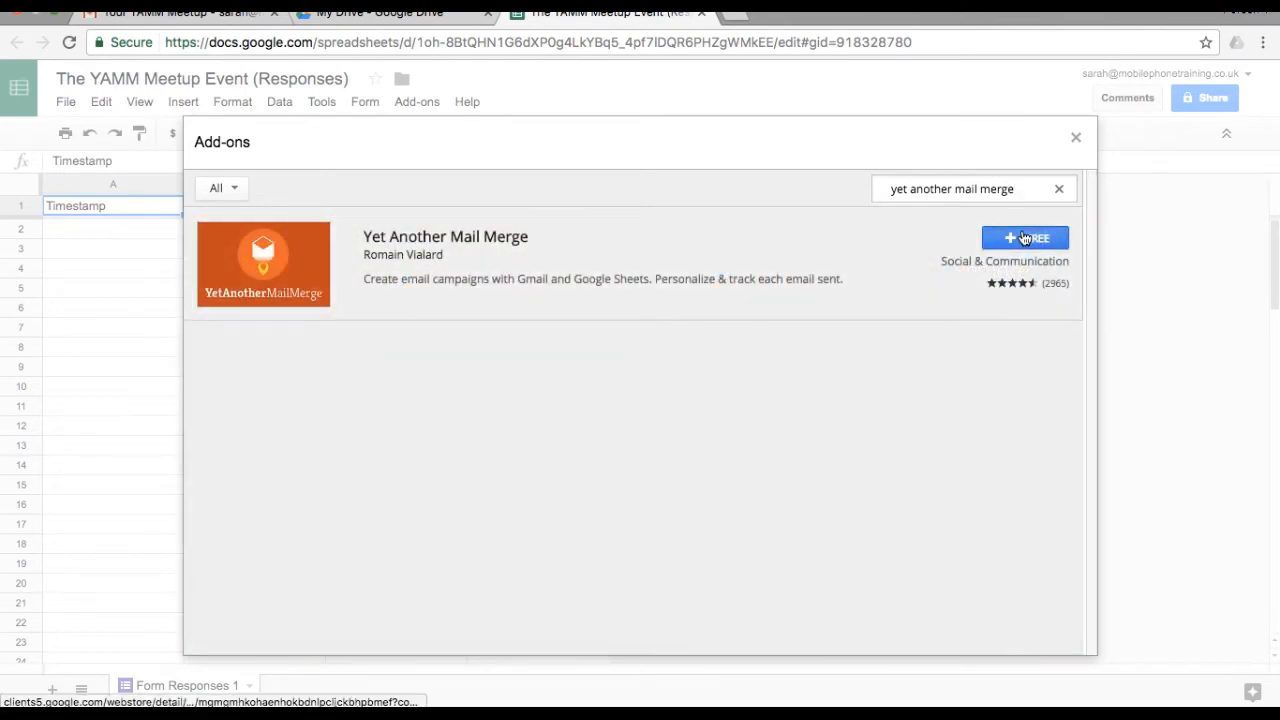
Step: Install Yet Another Mail Merge with + FREE and allow its requested permissions
click(1025, 238)
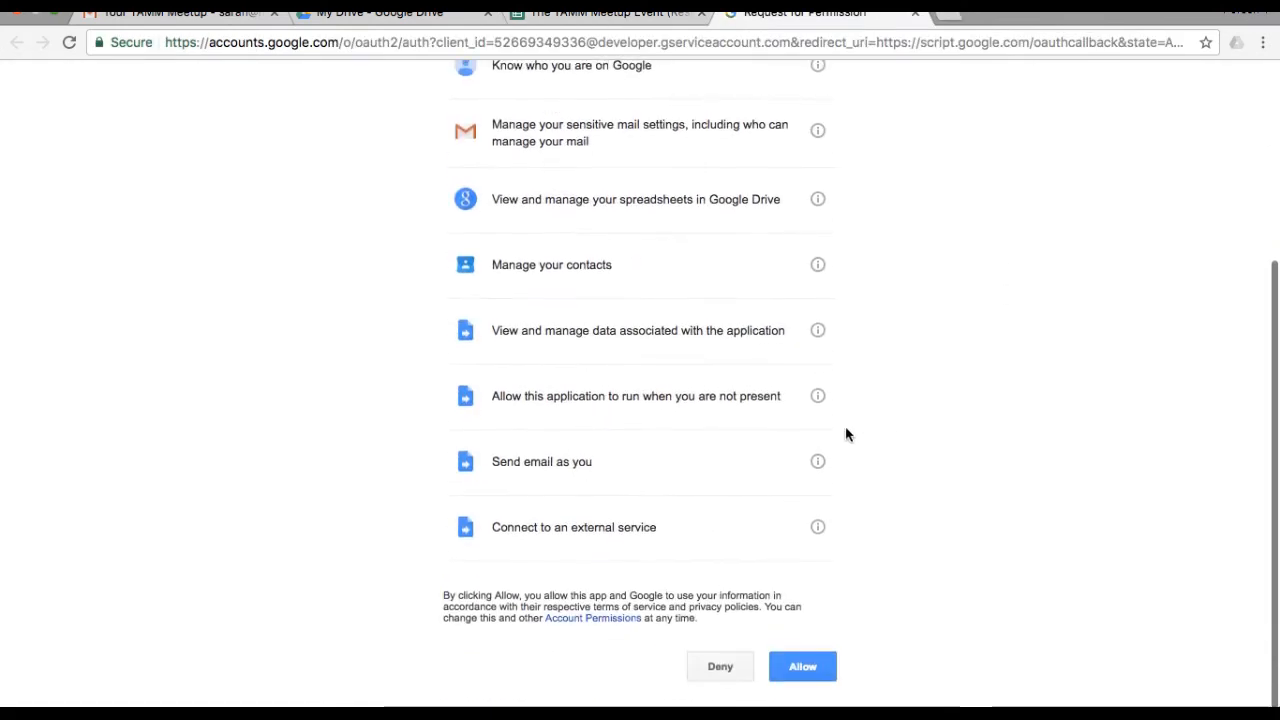
click(802, 666)
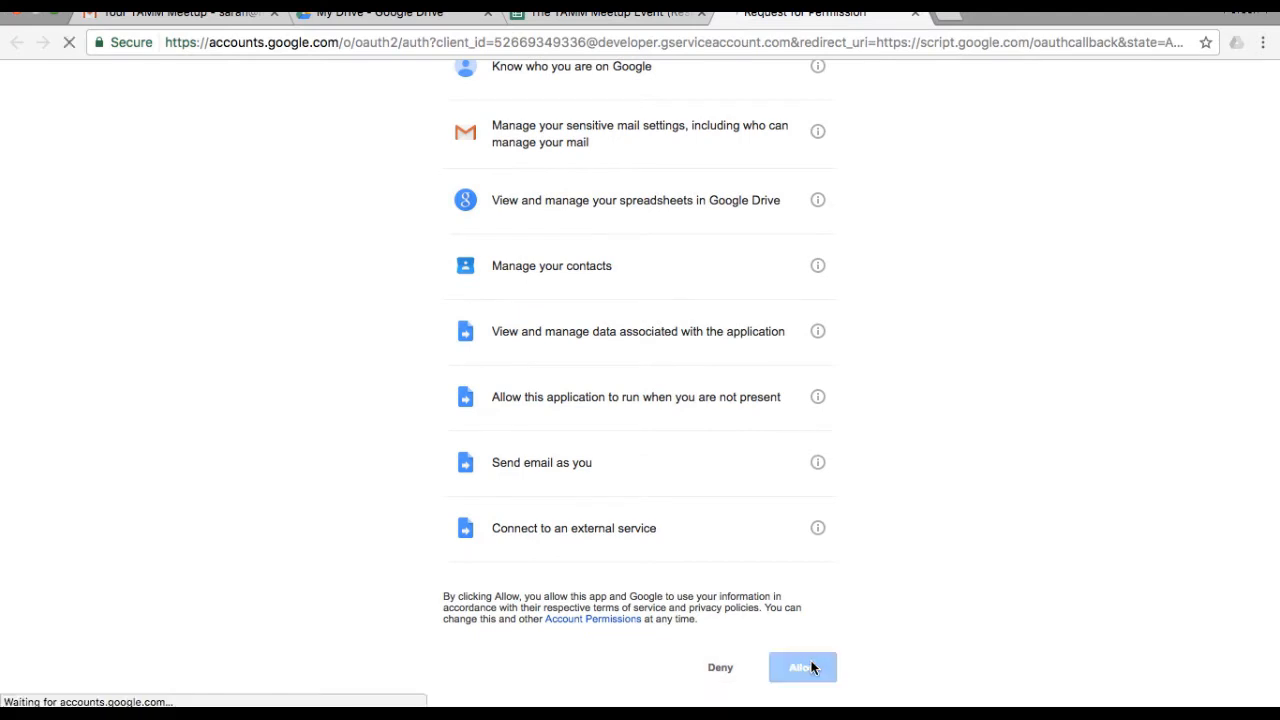
click(800, 667)
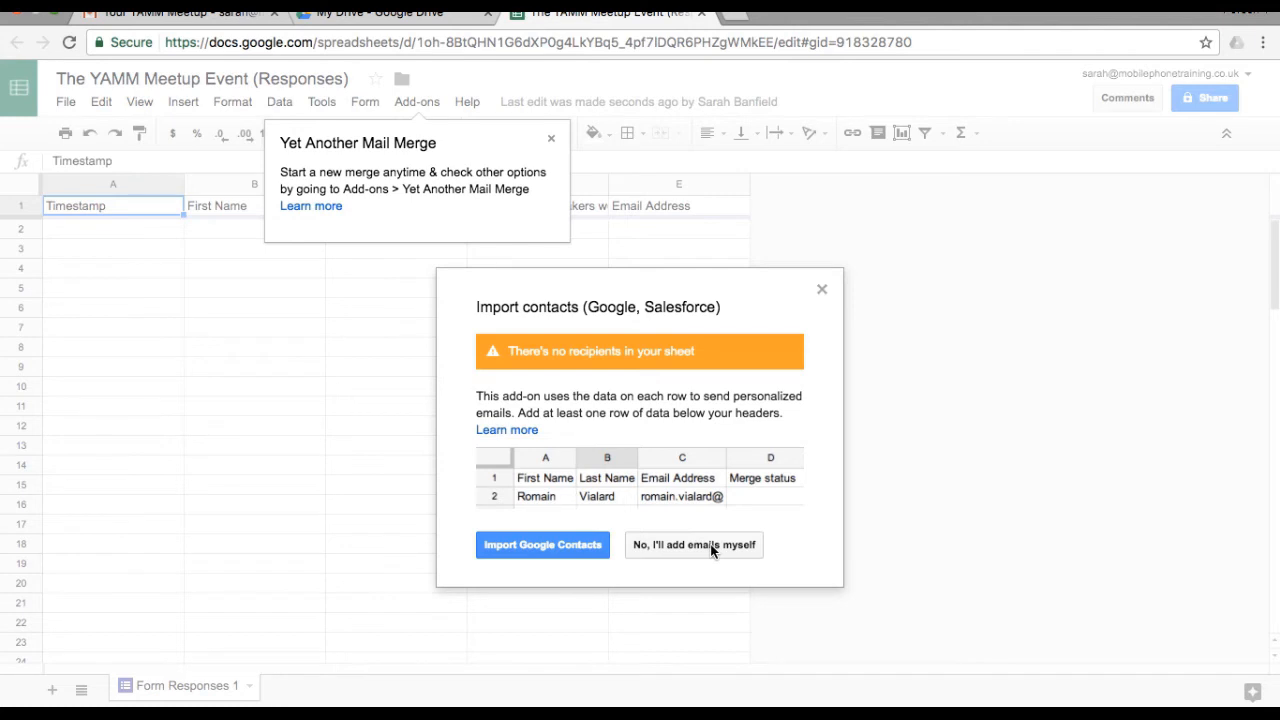
Step: Choose to add emails manually, then launch Start Mail Merge from the add-on menu
click(693, 545)
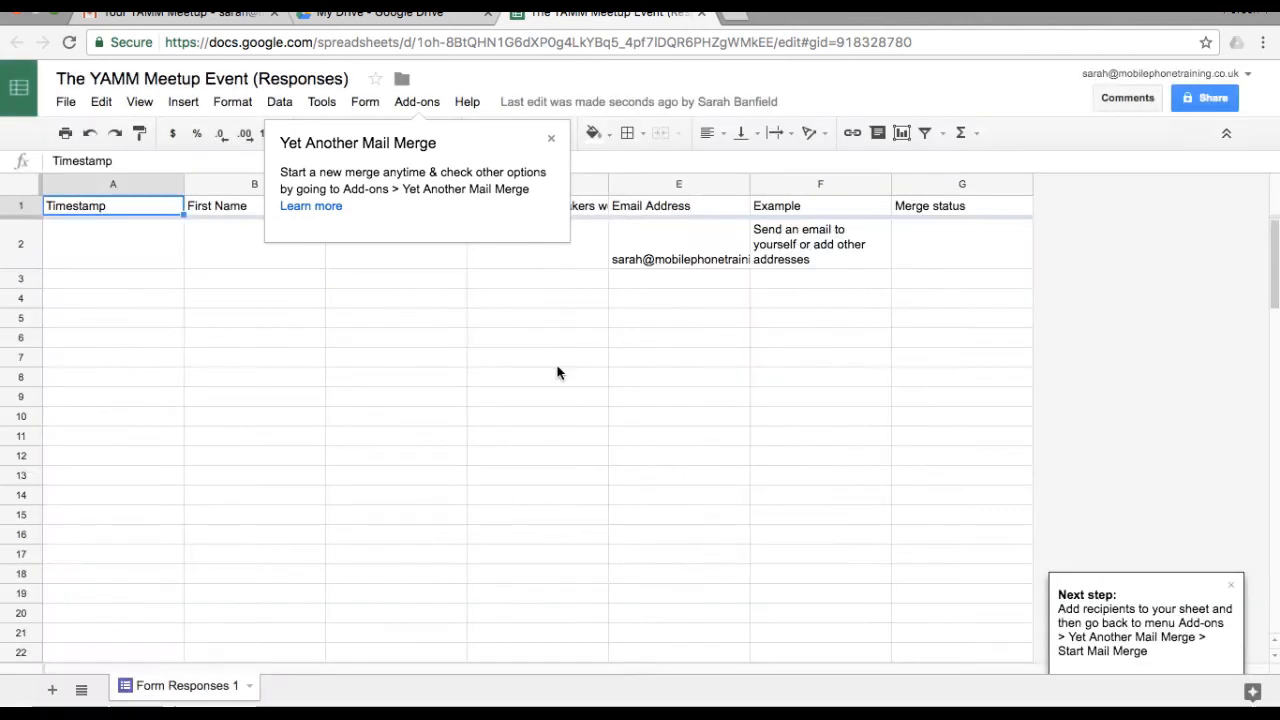
mouse_move(417, 101)
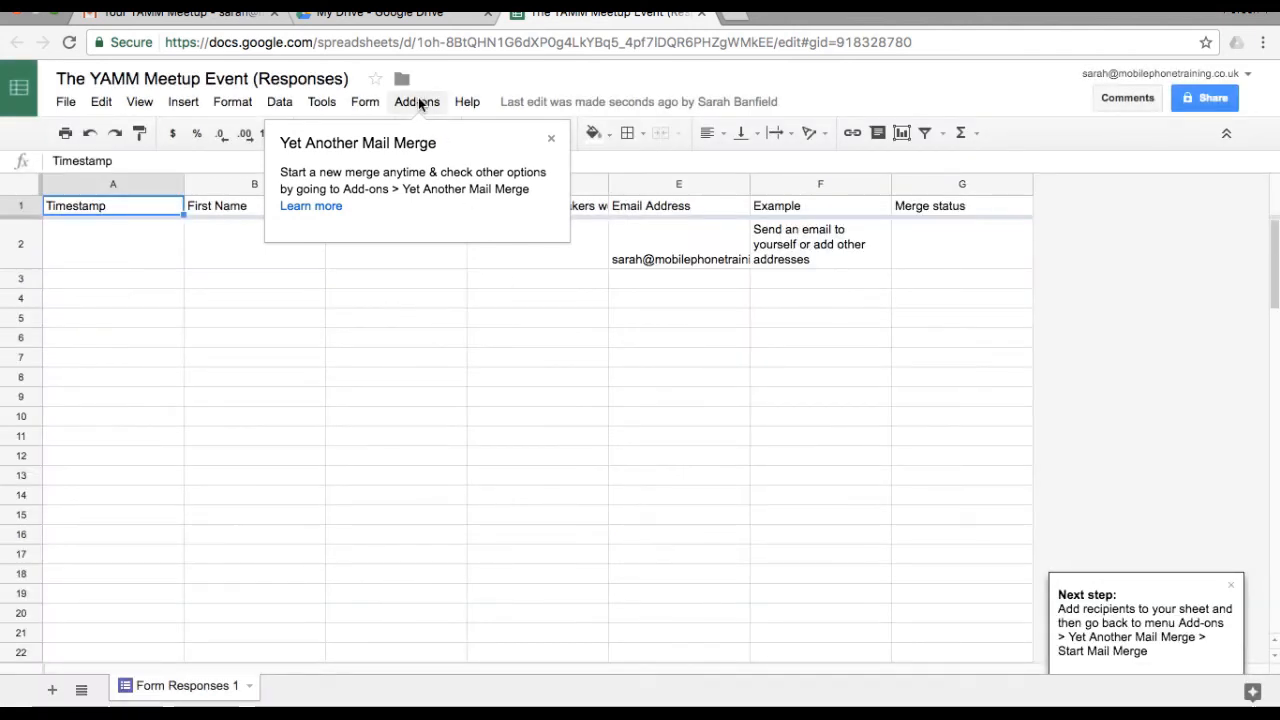
click(416, 101)
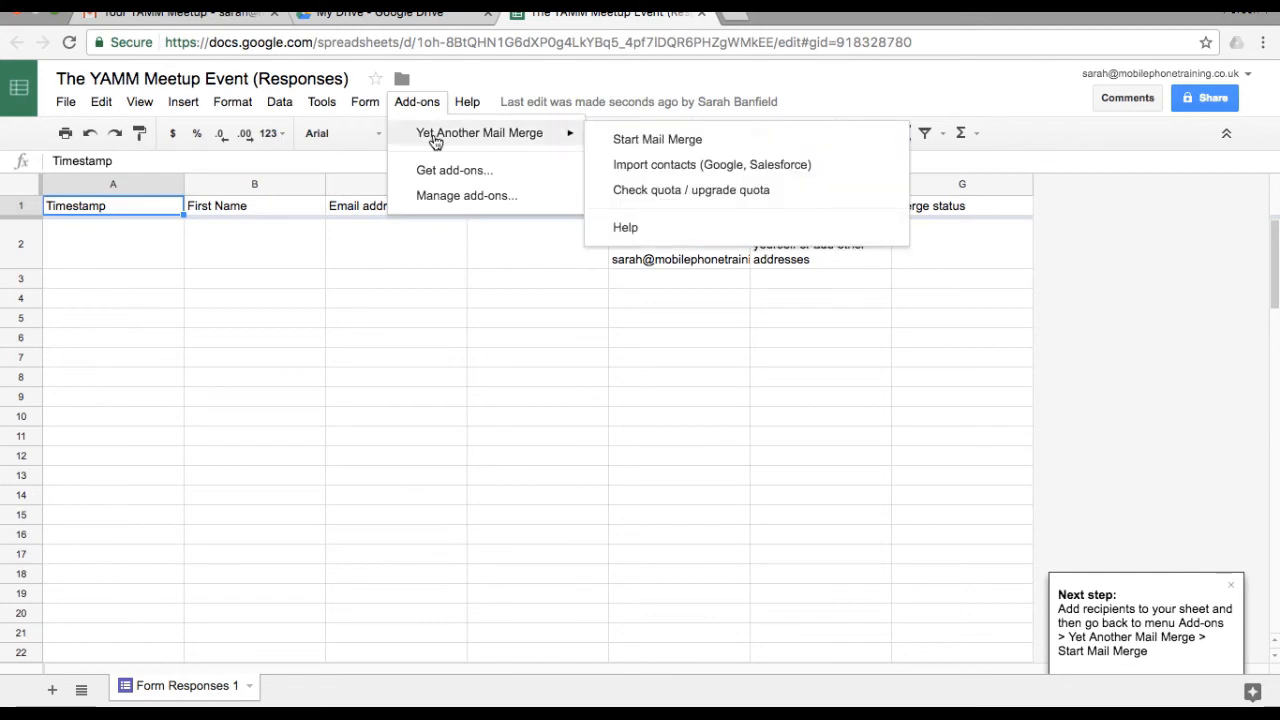
click(657, 139)
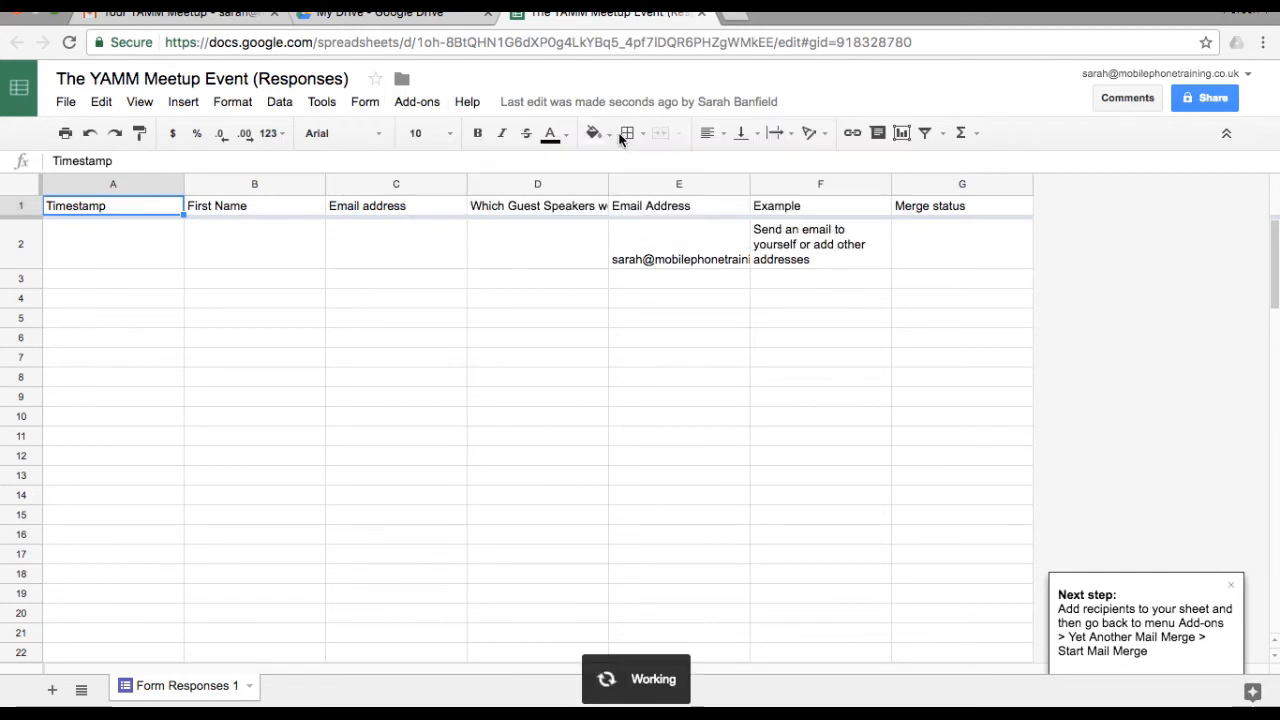
click(372, 101)
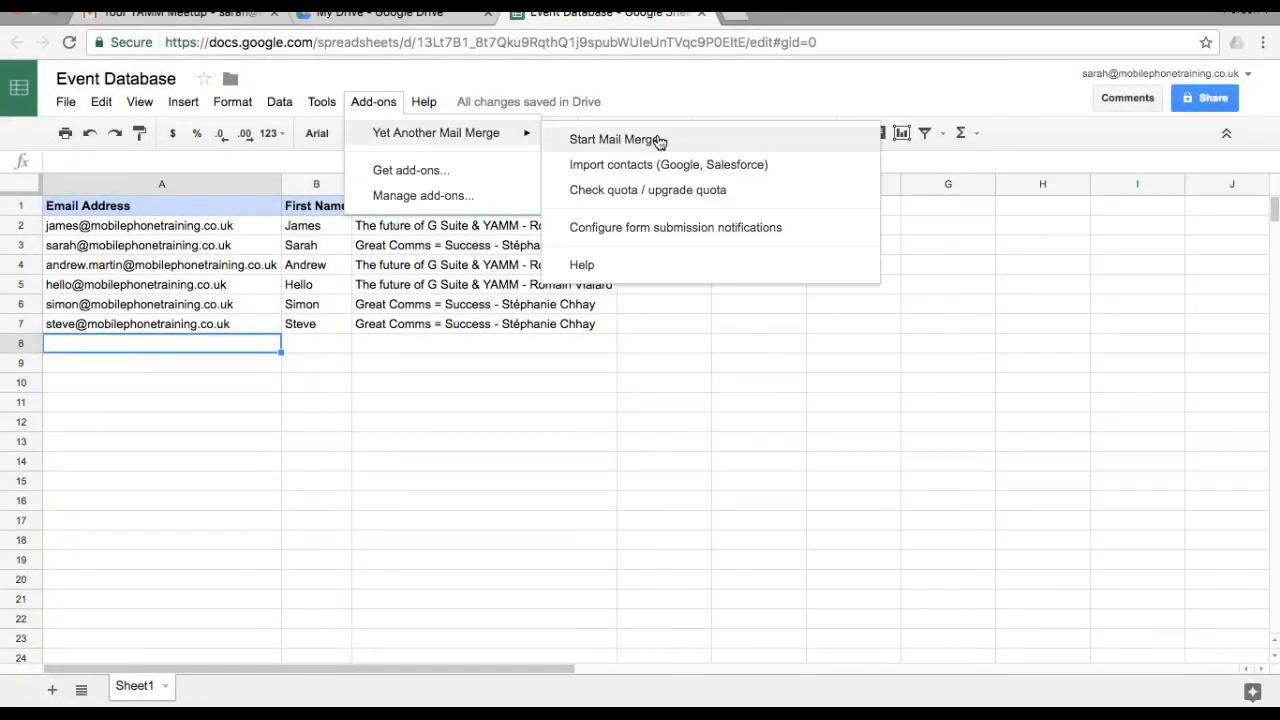
Step: Choose Start Mail Merge on the Event Database sheet to open its dialog
click(617, 139)
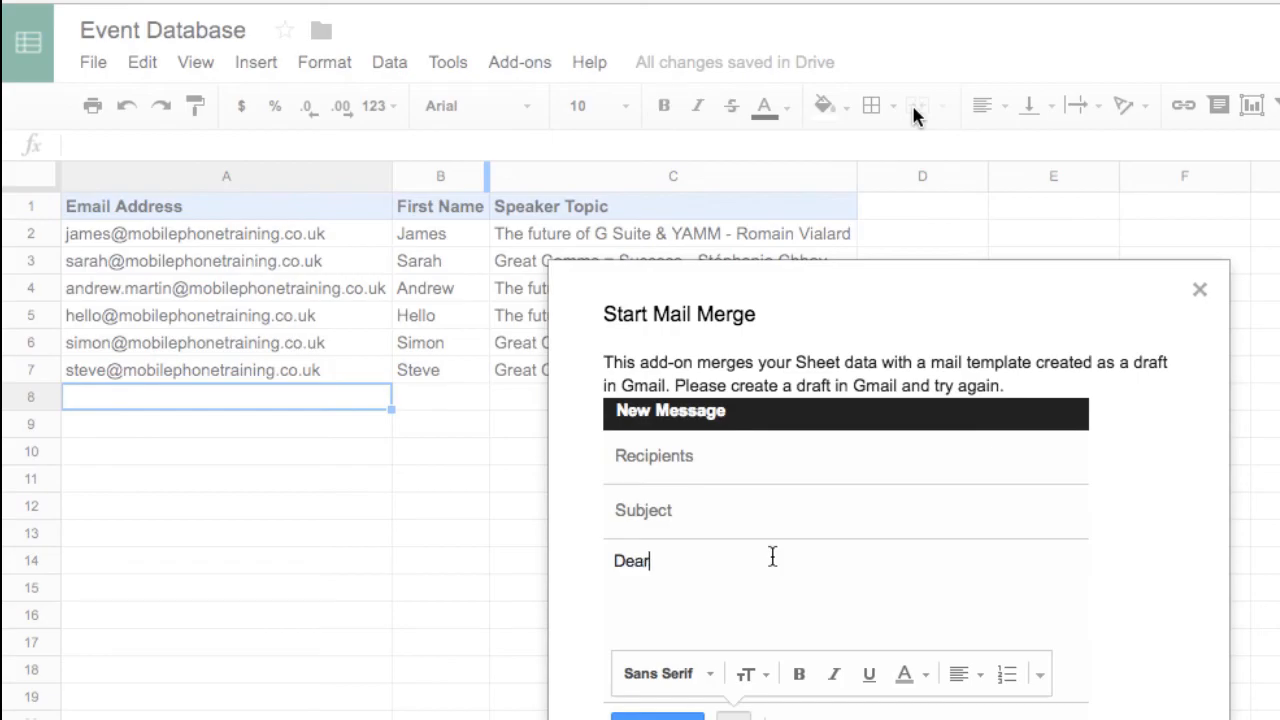